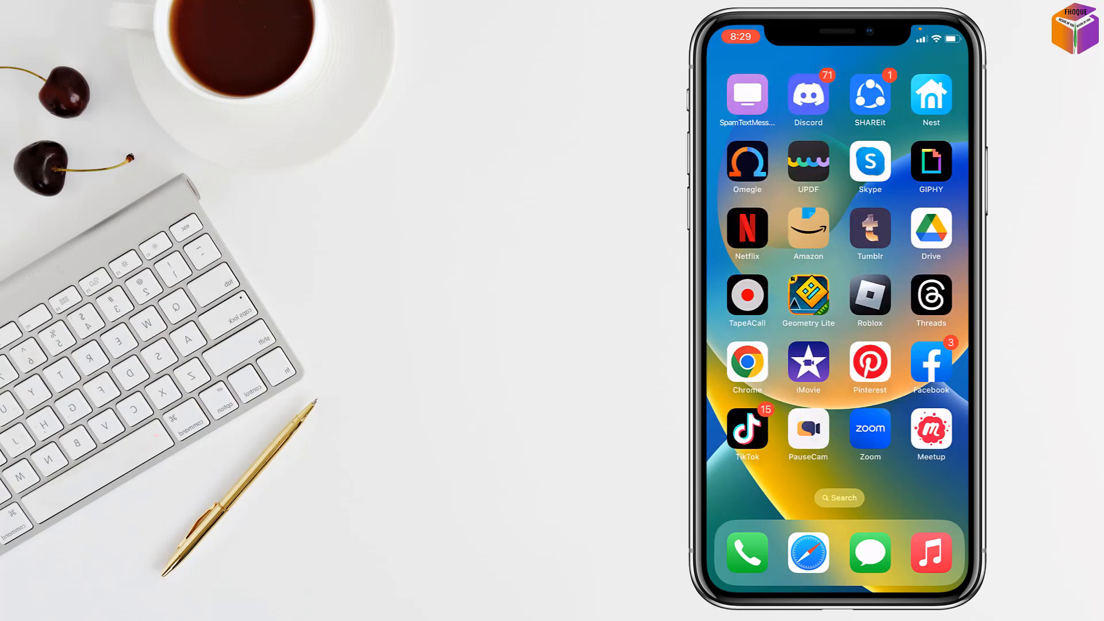
- Open the Phone app's Recents list and confirm Clear All Recents from Edit mode
scroll(left, 3)
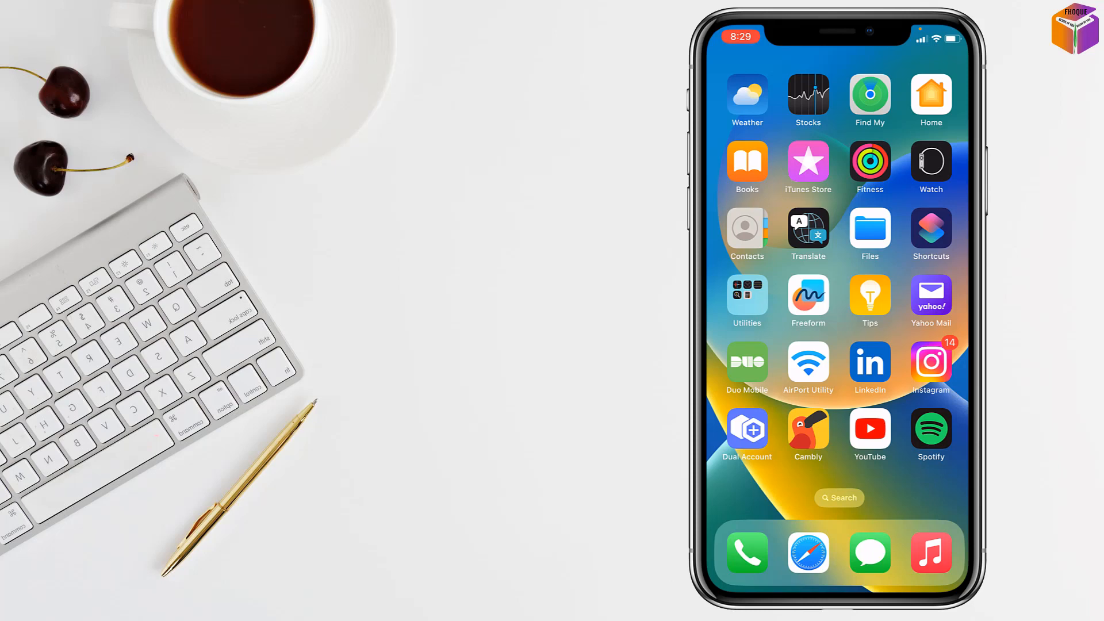
scroll(left, 3)
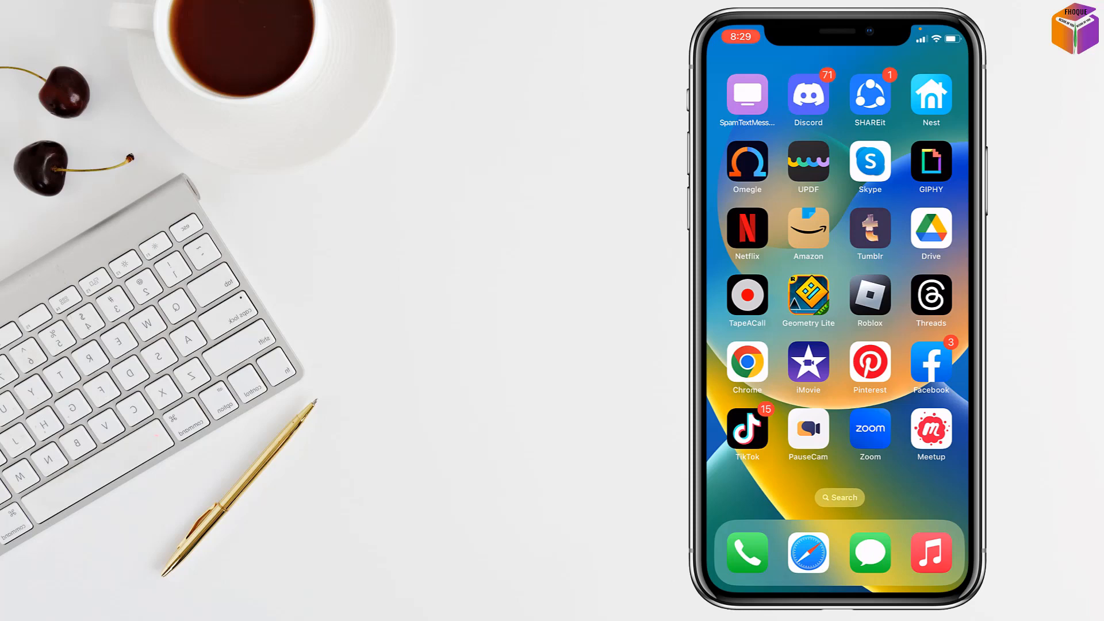
click(747, 552)
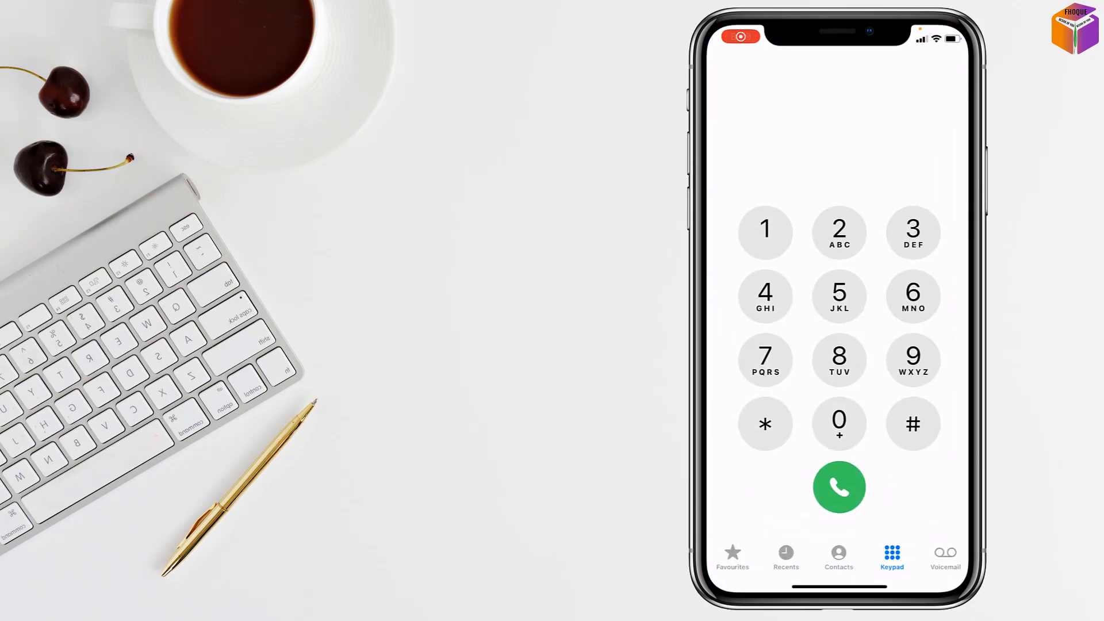
click(785, 558)
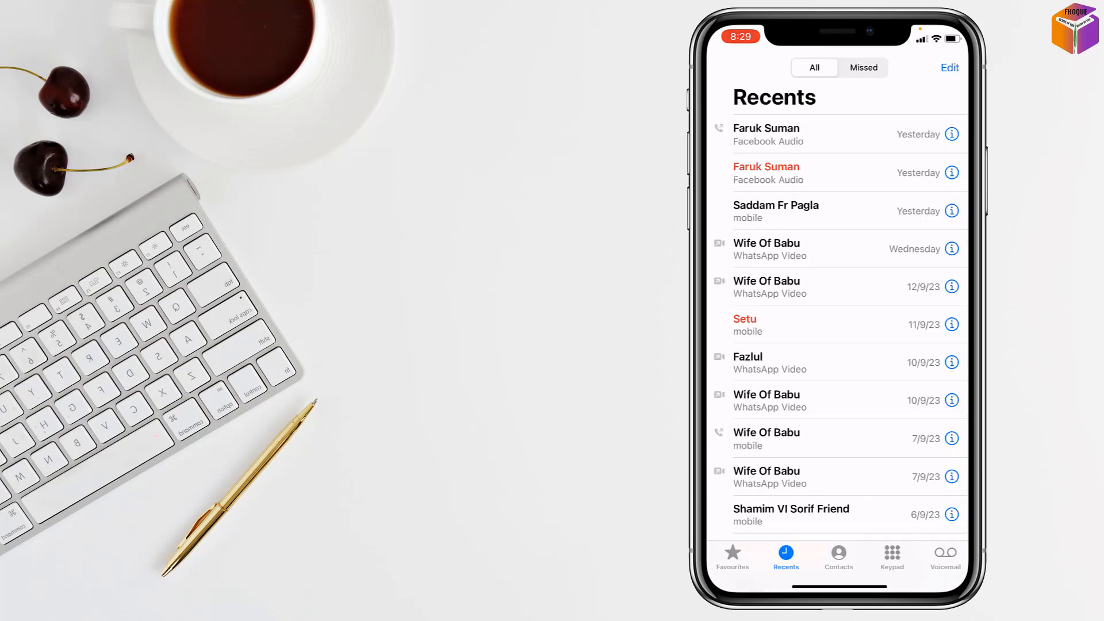
click(949, 68)
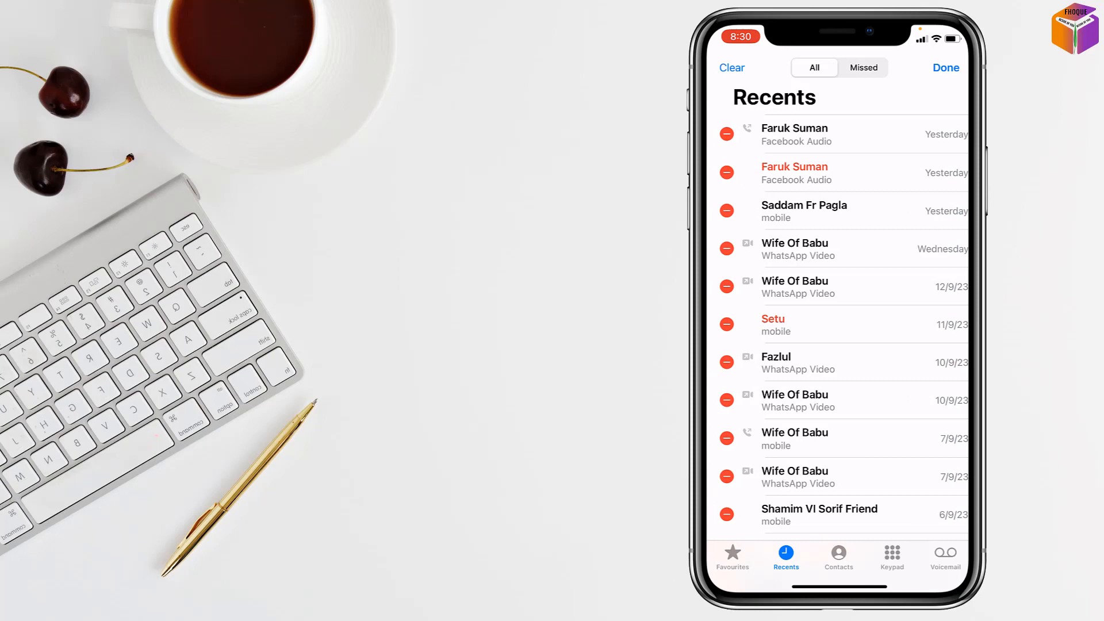
click(731, 68)
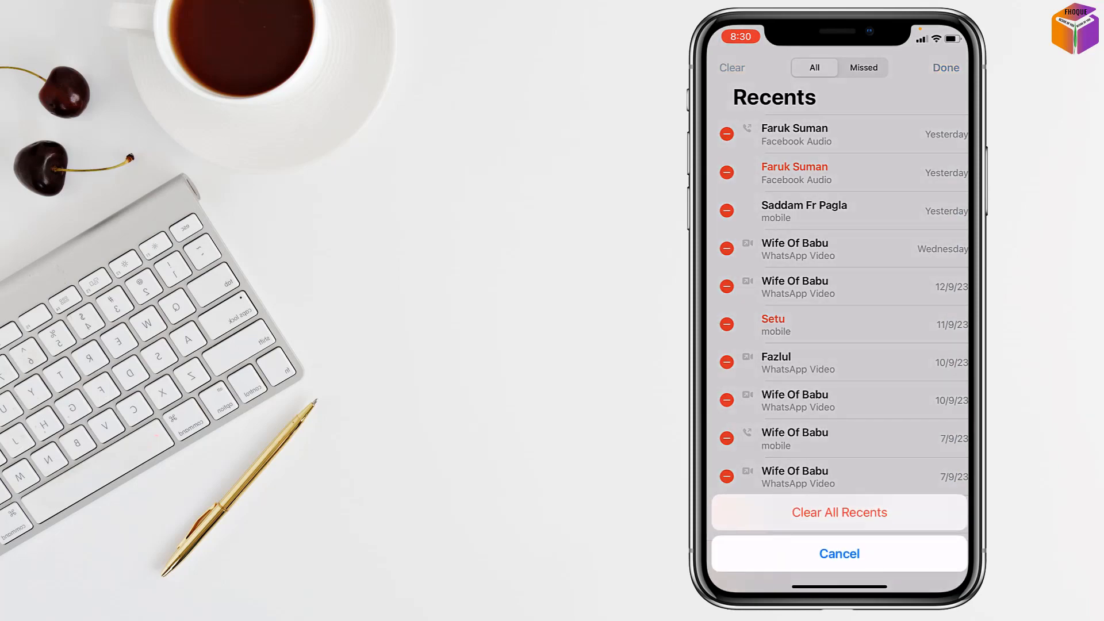
click(838, 512)
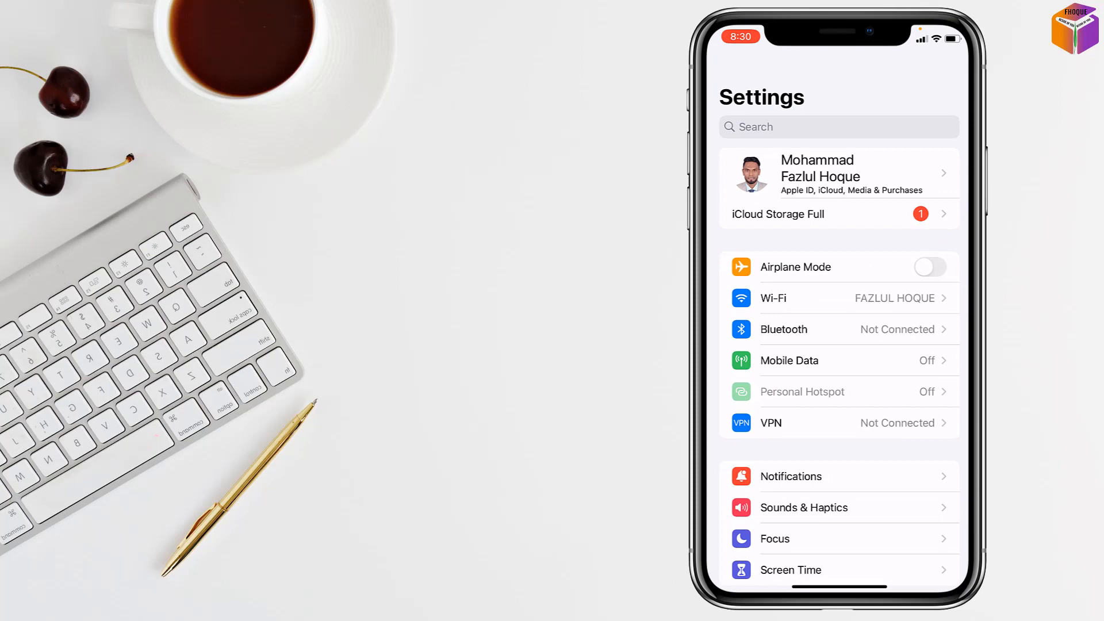
- In Mobile Data settings, switch Automatic network selection off and on, then go Home
click(789, 360)
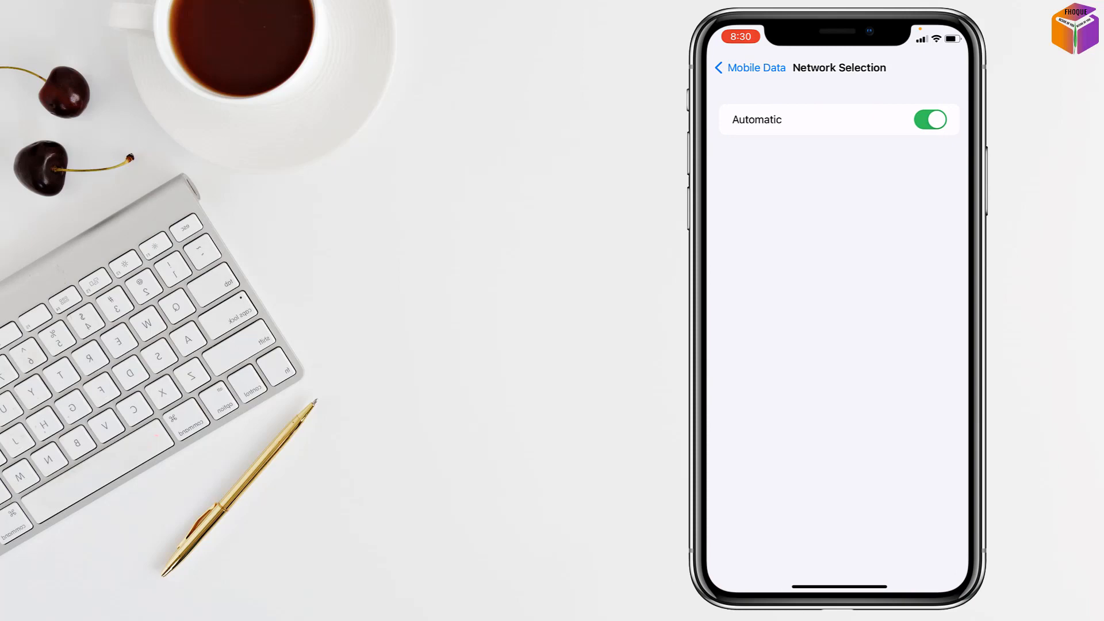
click(929, 119)
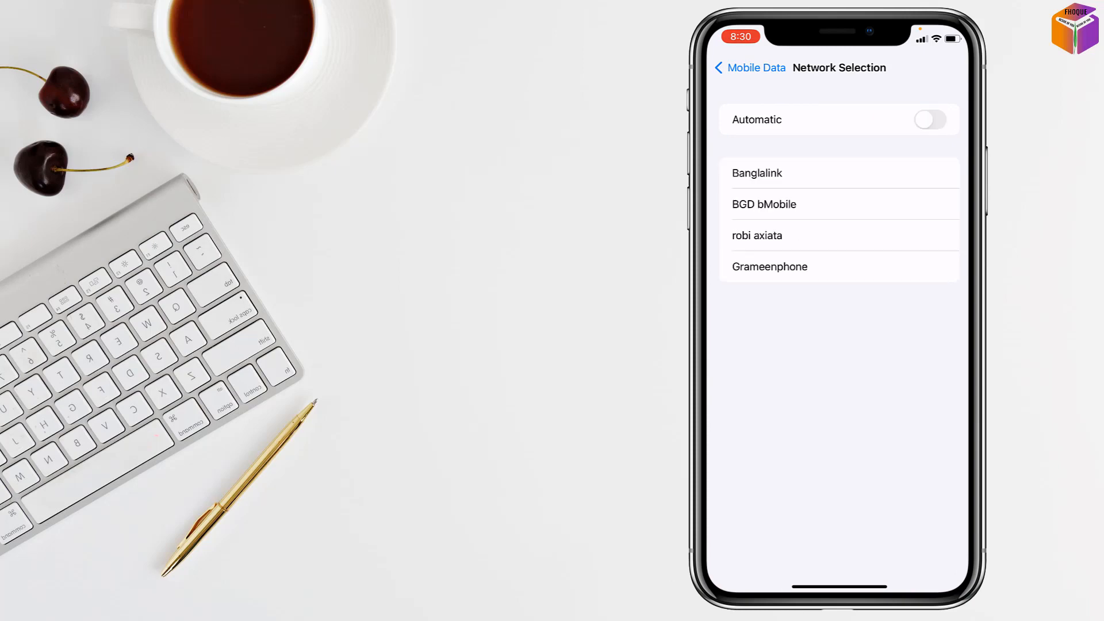
click(929, 120)
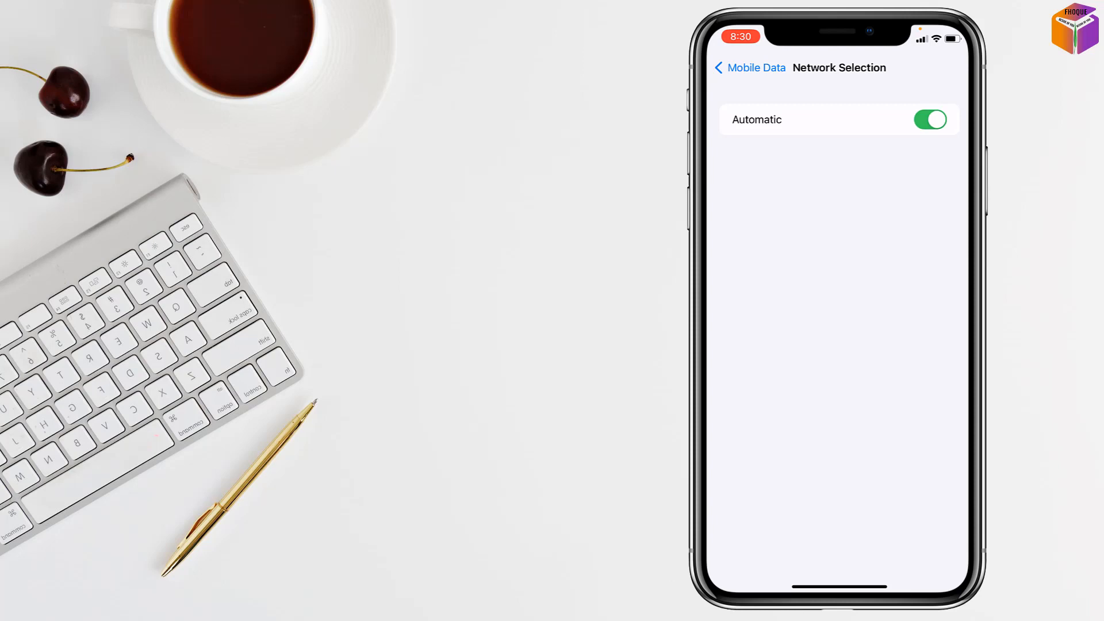
click(749, 68)
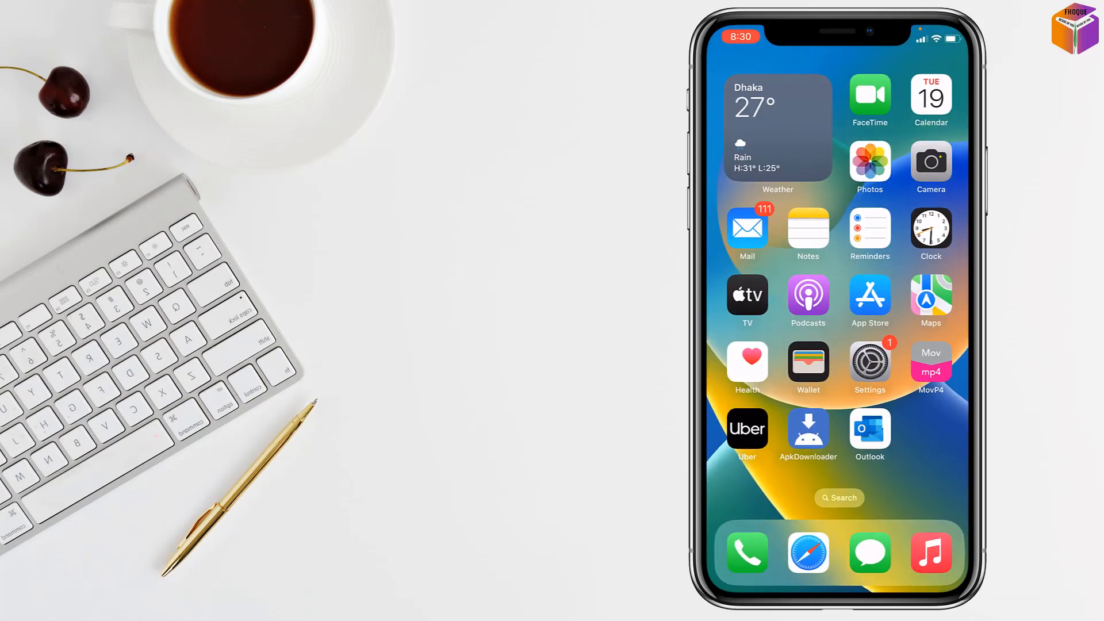
- Go to General > Transfer or Reset iPhone and show the Reset options list
click(869, 361)
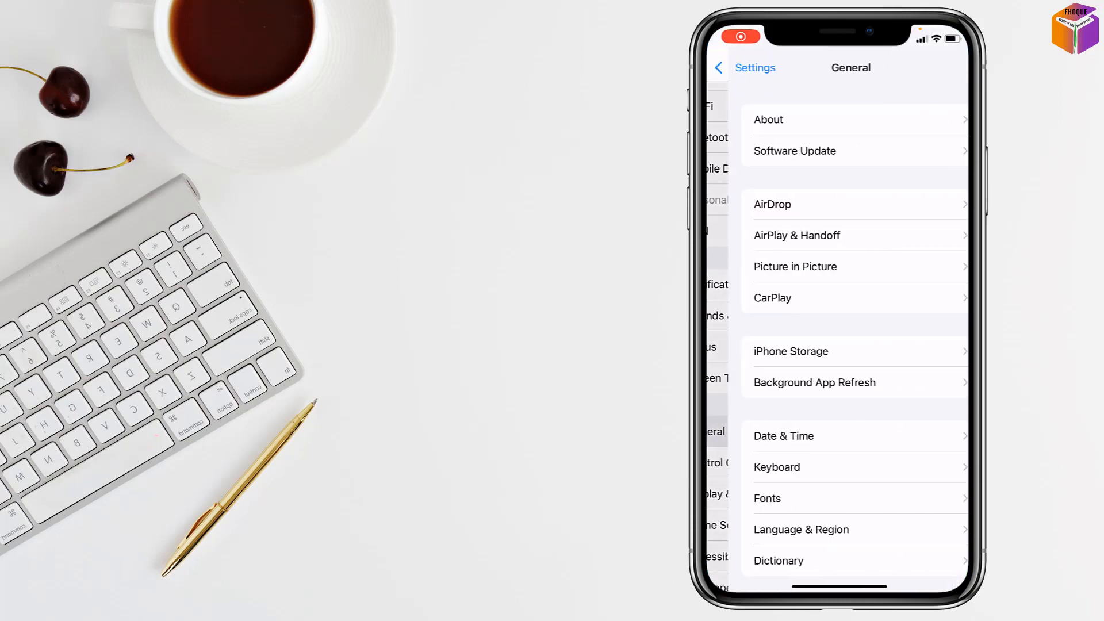
scroll(down, 3)
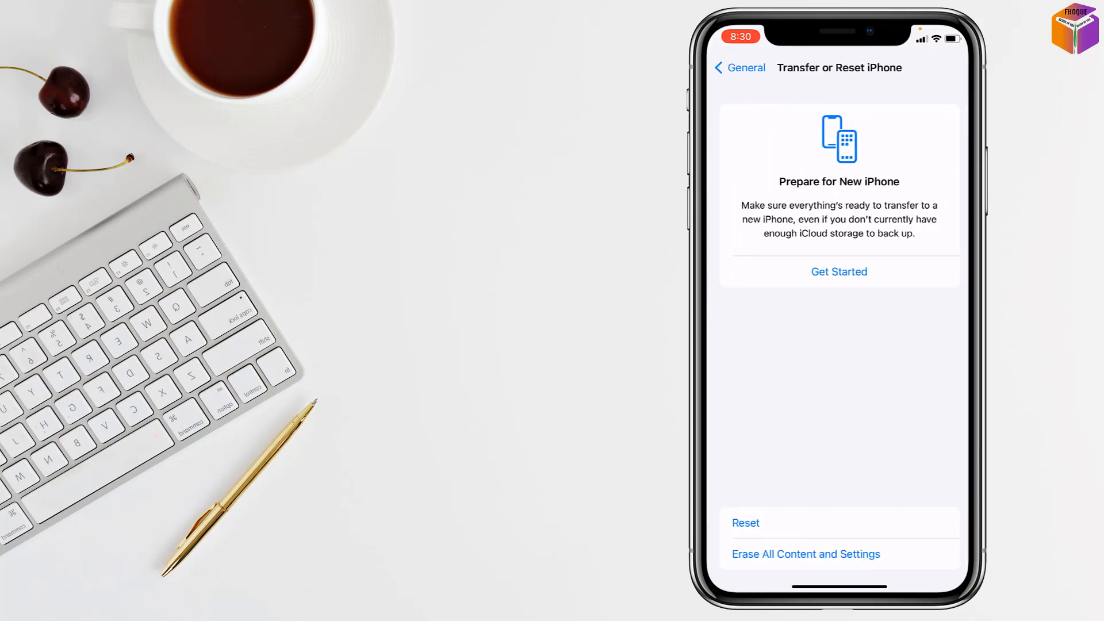
click(745, 522)
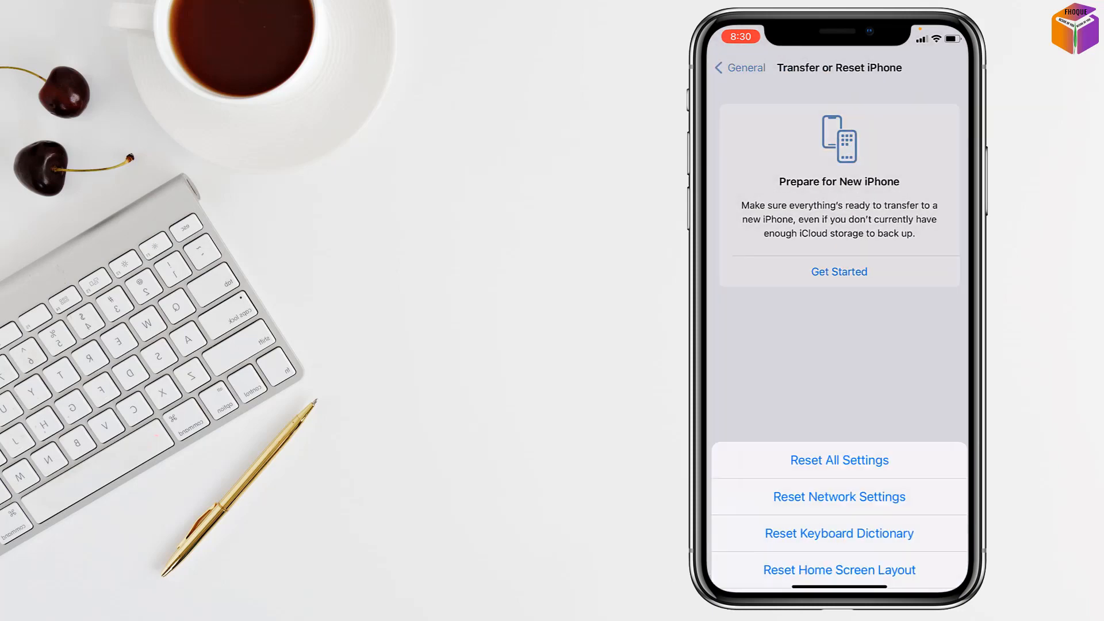